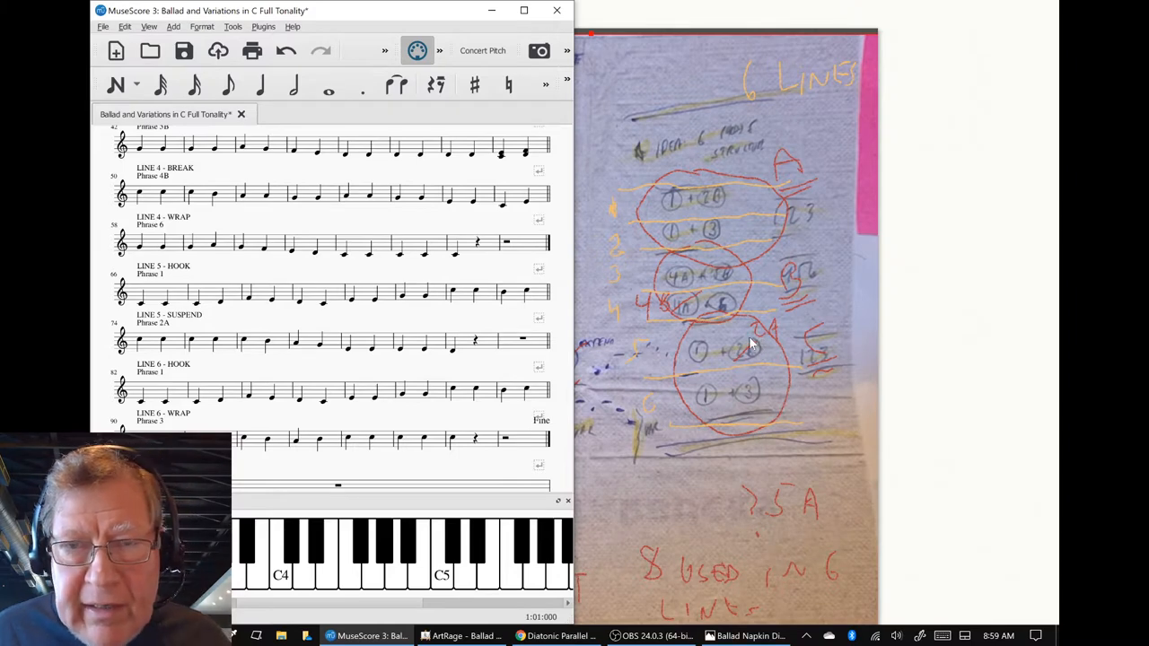
mouse_move(631, 358)
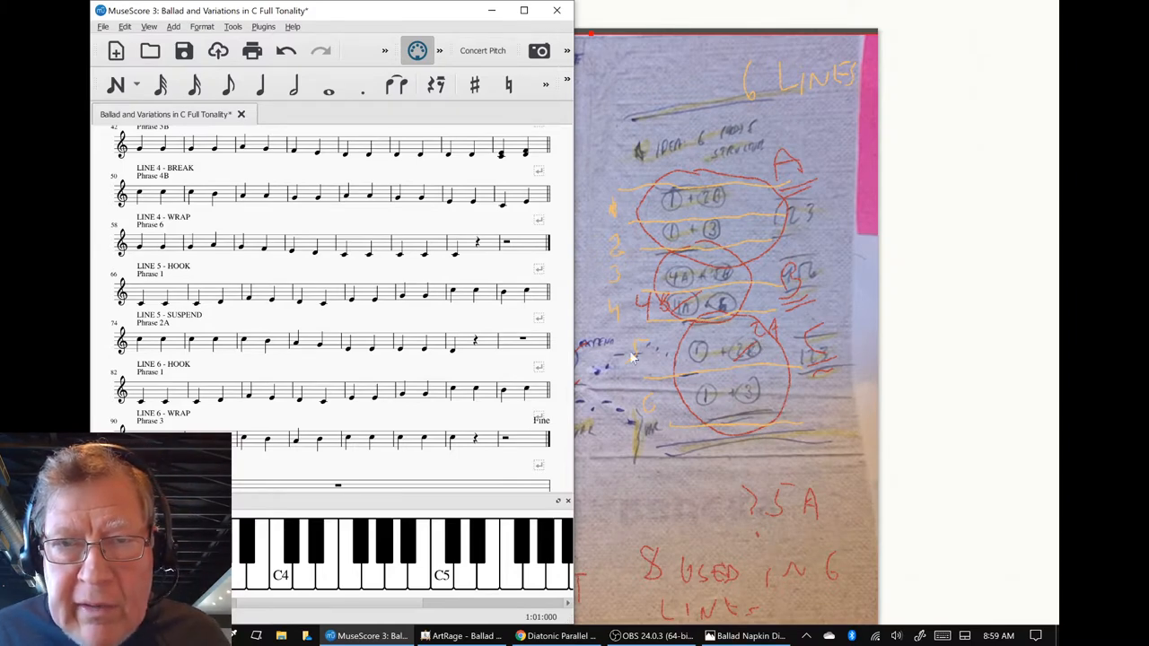
mouse_move(754, 355)
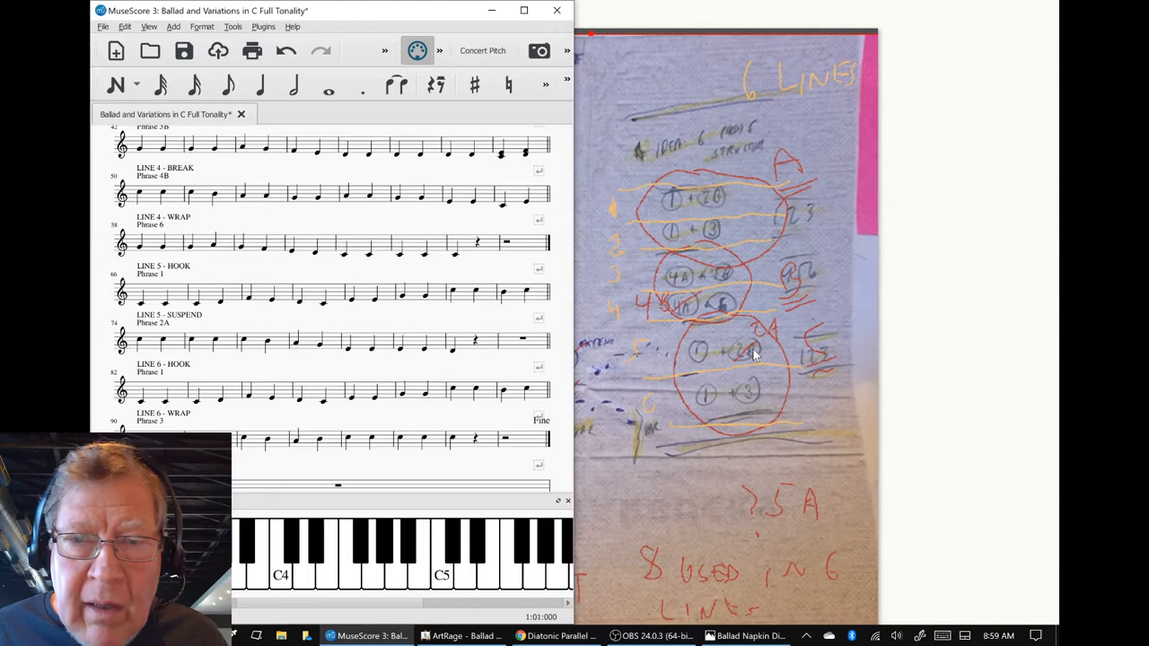
mouse_move(640, 223)
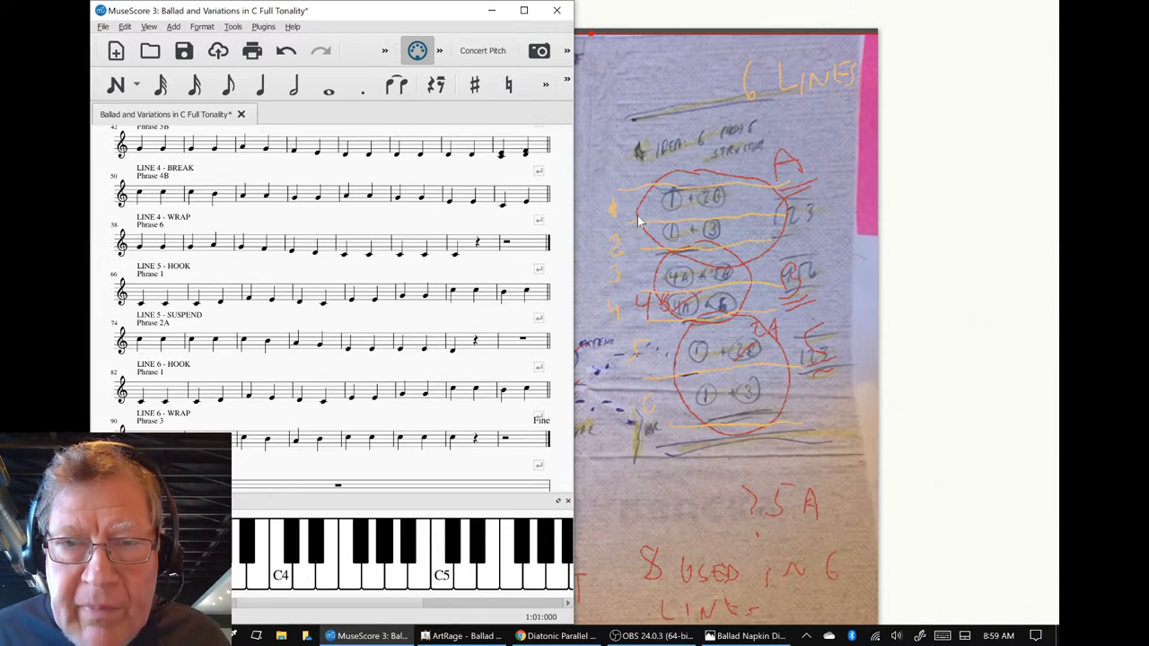
mouse_move(723, 363)
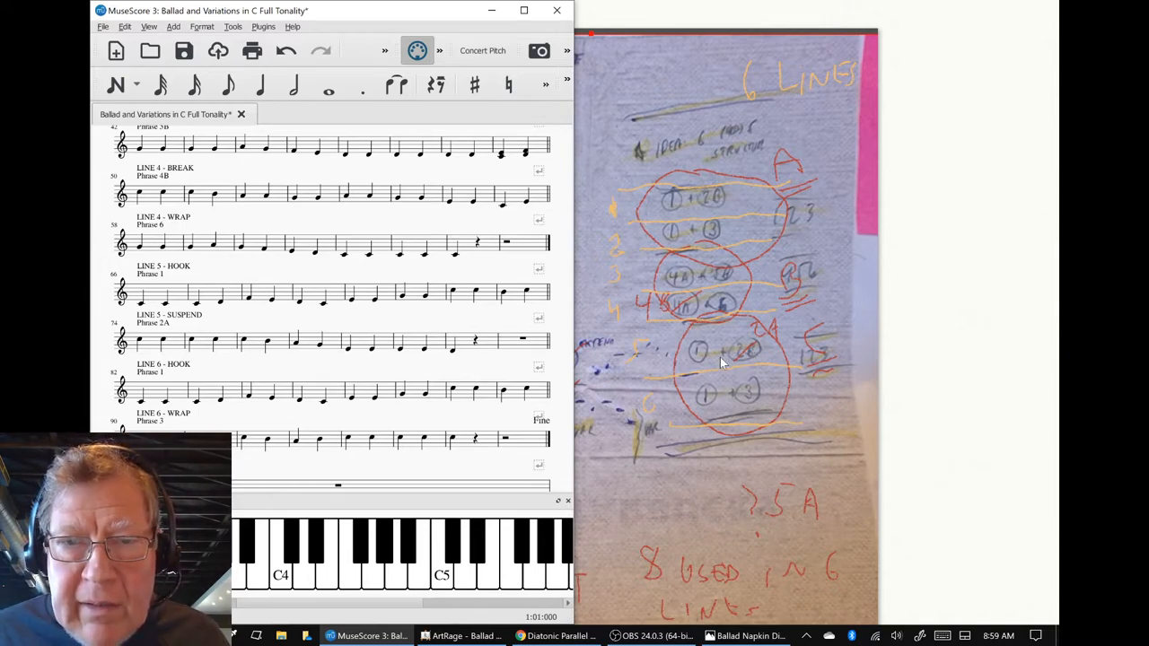
mouse_move(700, 354)
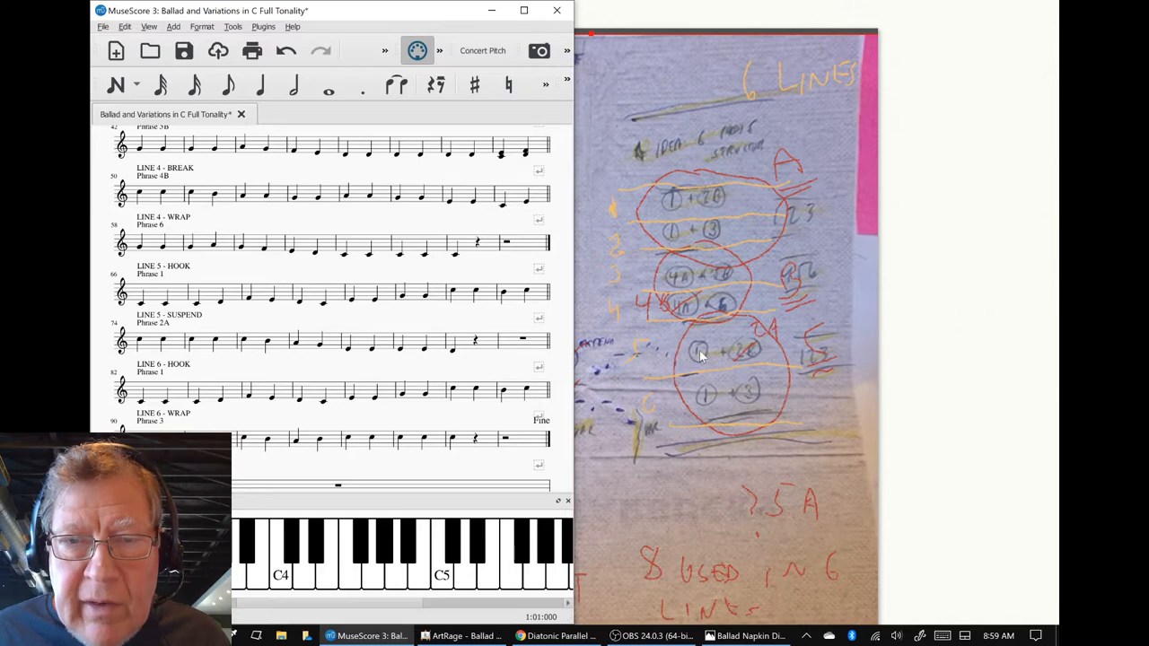
mouse_move(344, 422)
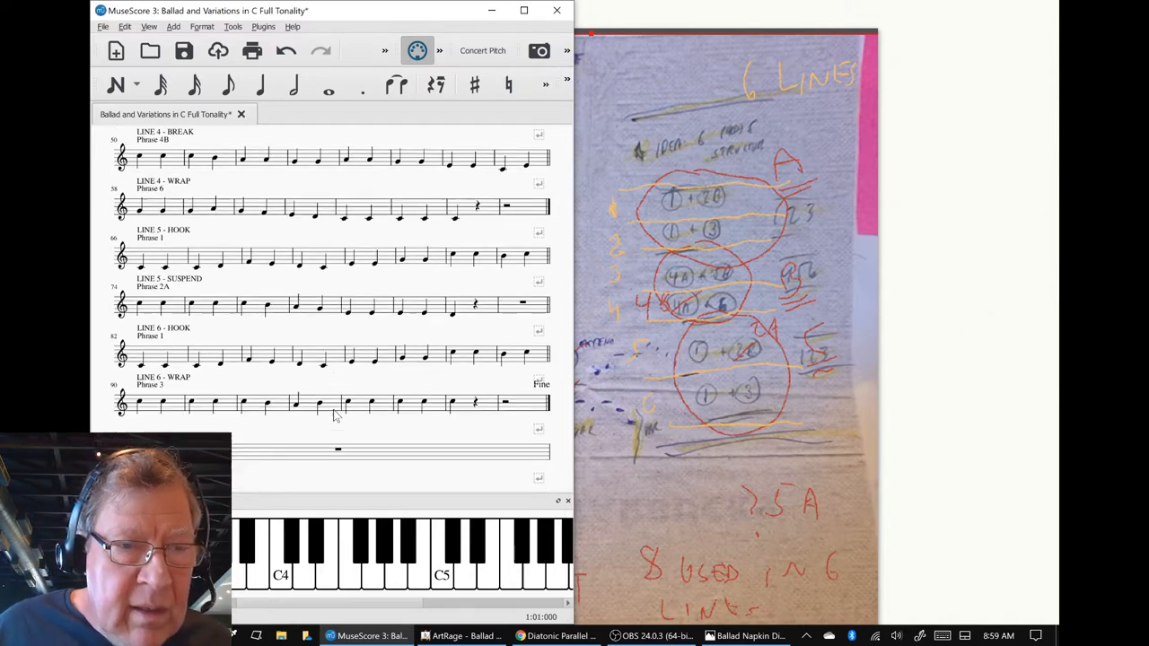
Maximize the score window, then switch over to the chord spreadsheet in Chrome
scroll("up", 3)
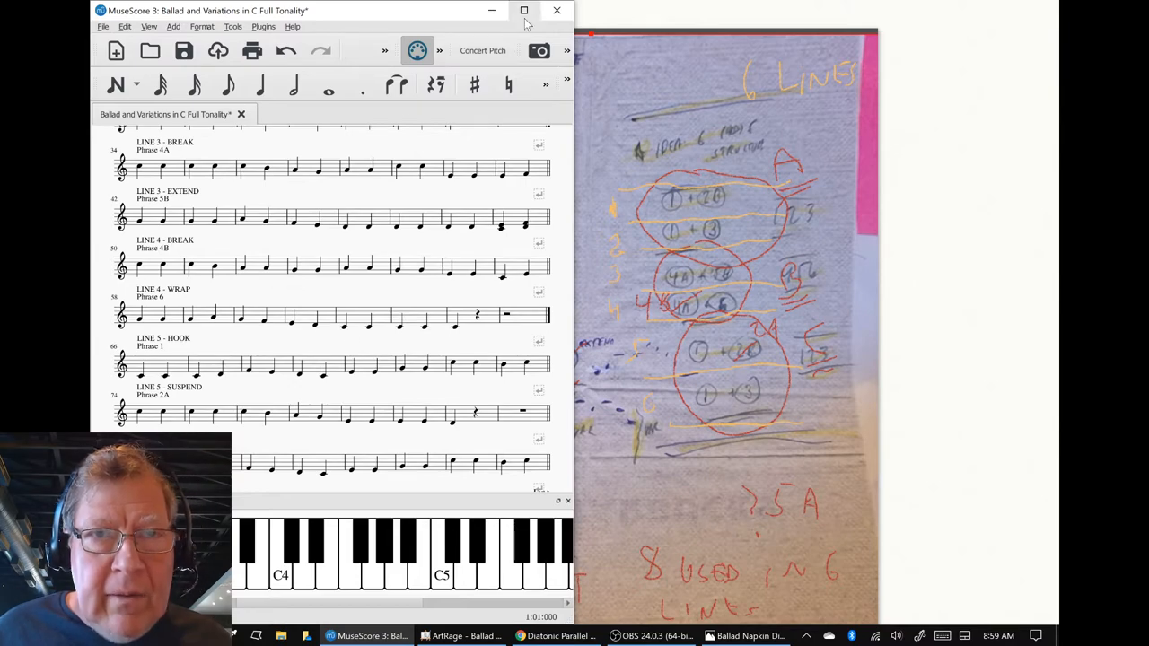
left_click(523, 10)
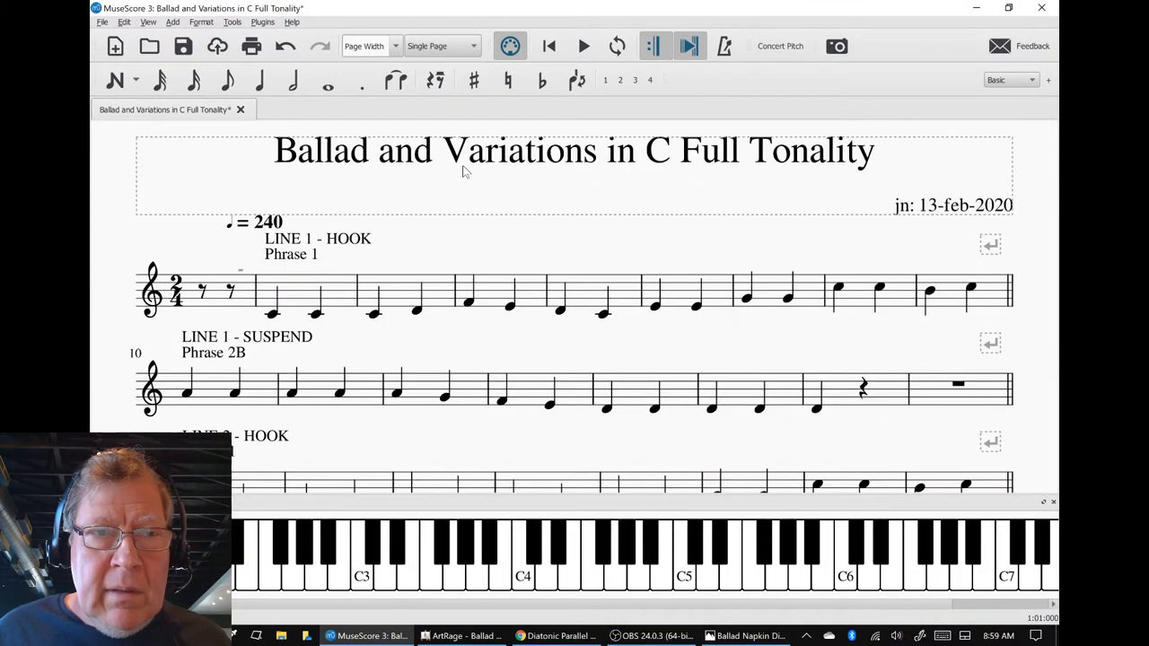
mouse_move(162, 252)
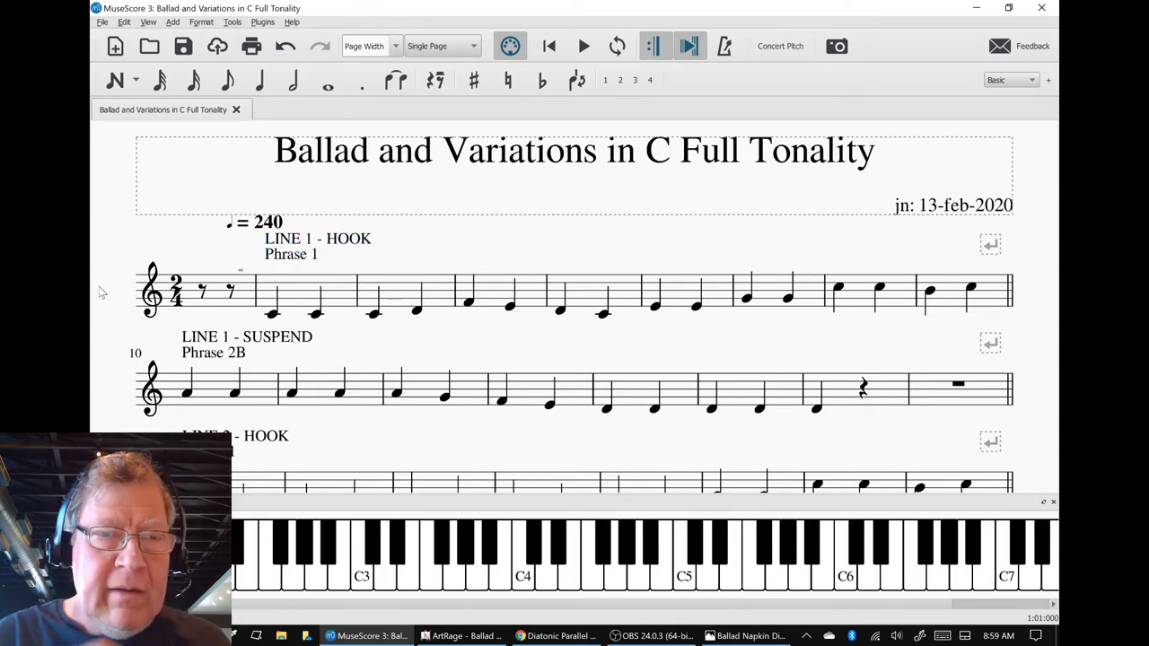
mouse_move(108, 286)
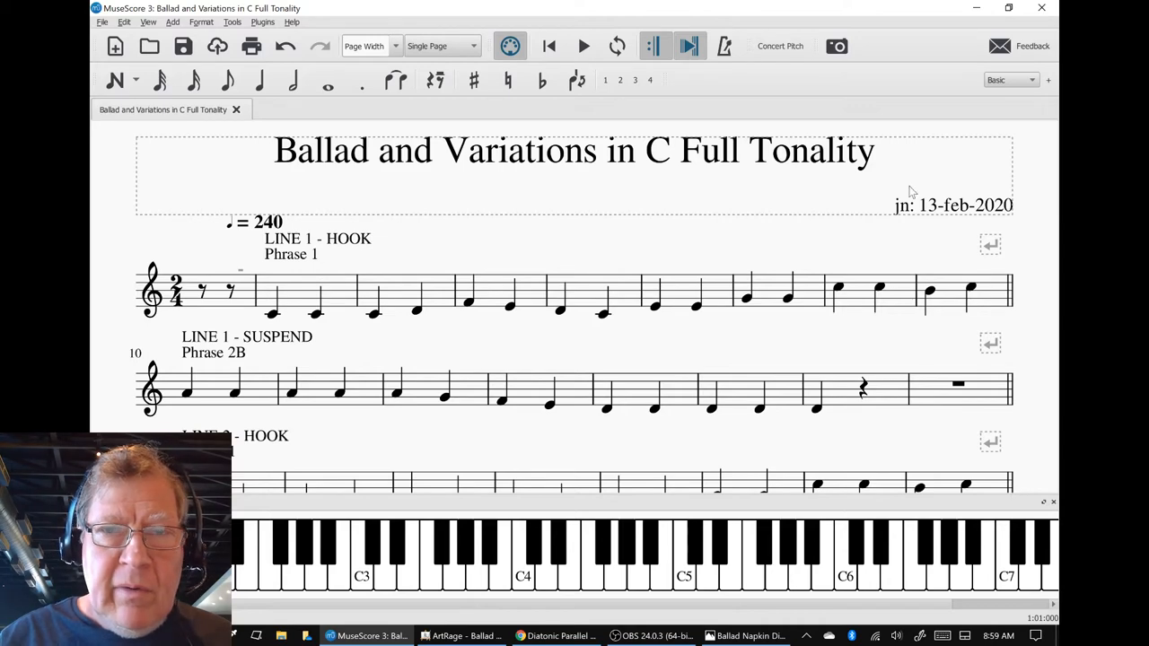
mouse_move(487, 206)
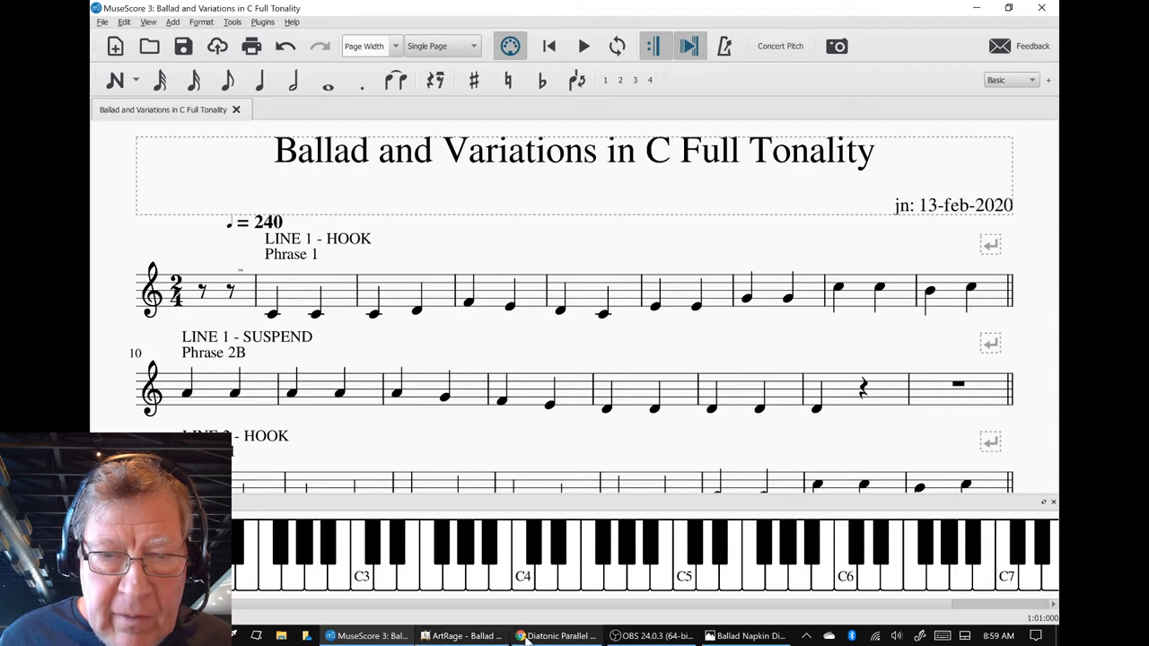
left_click(557, 635)
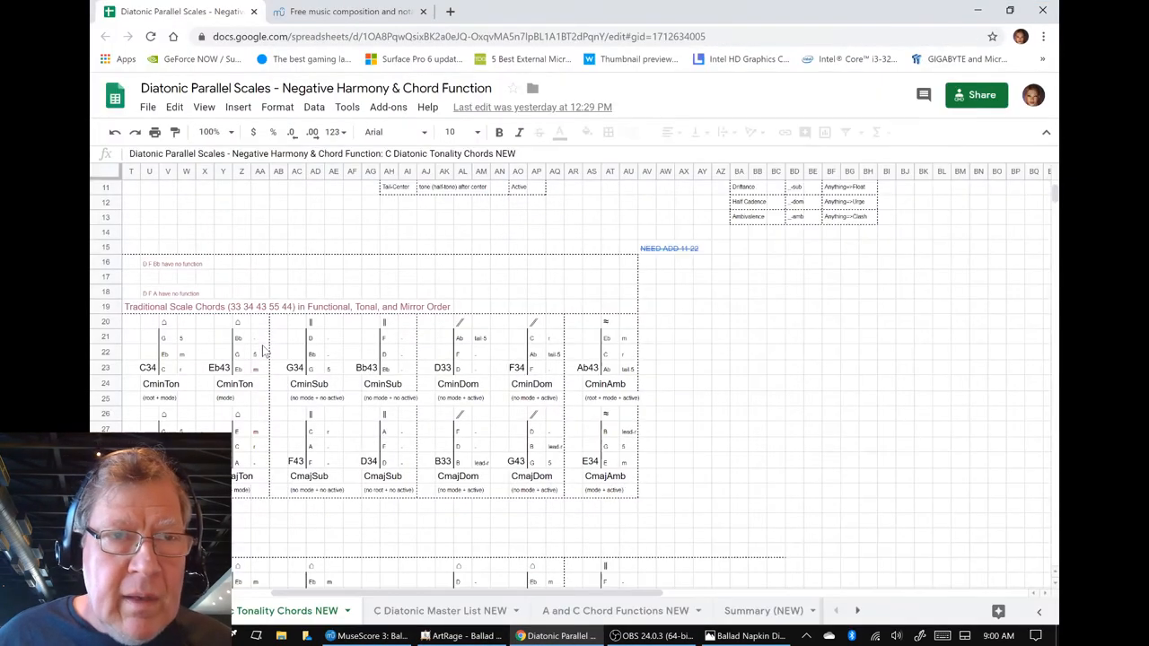
Scroll to the Cmin / Cmaj Scale Chords table, select the Cmaj row, then return to MuseScore
scroll("up", 3)
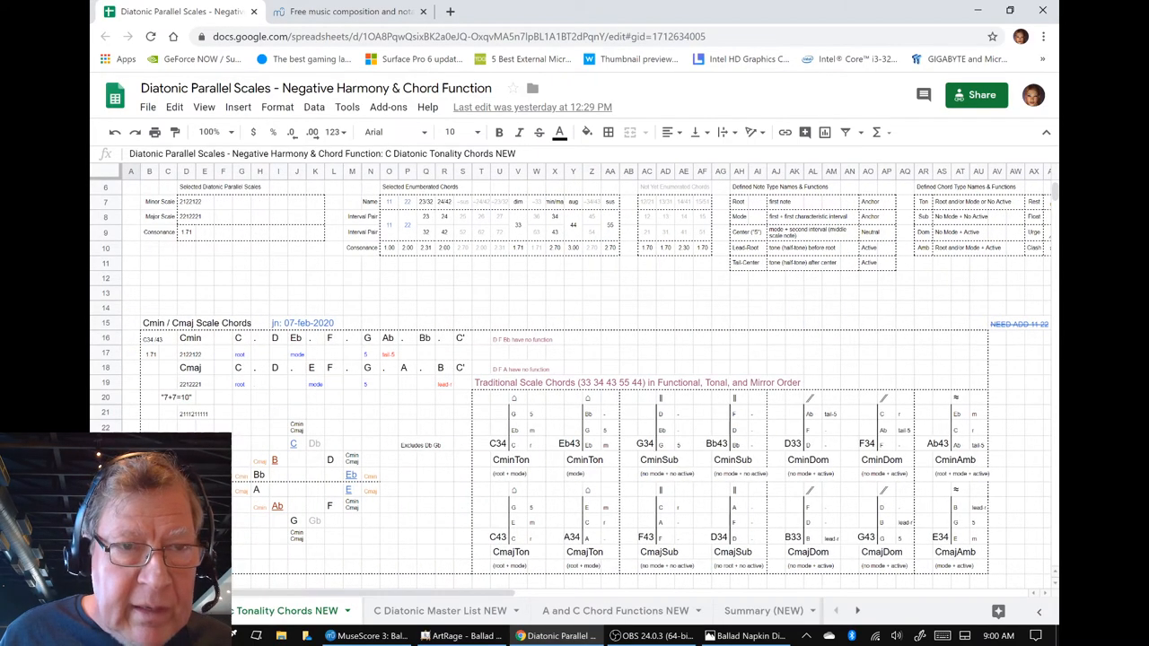
scroll("down", 3)
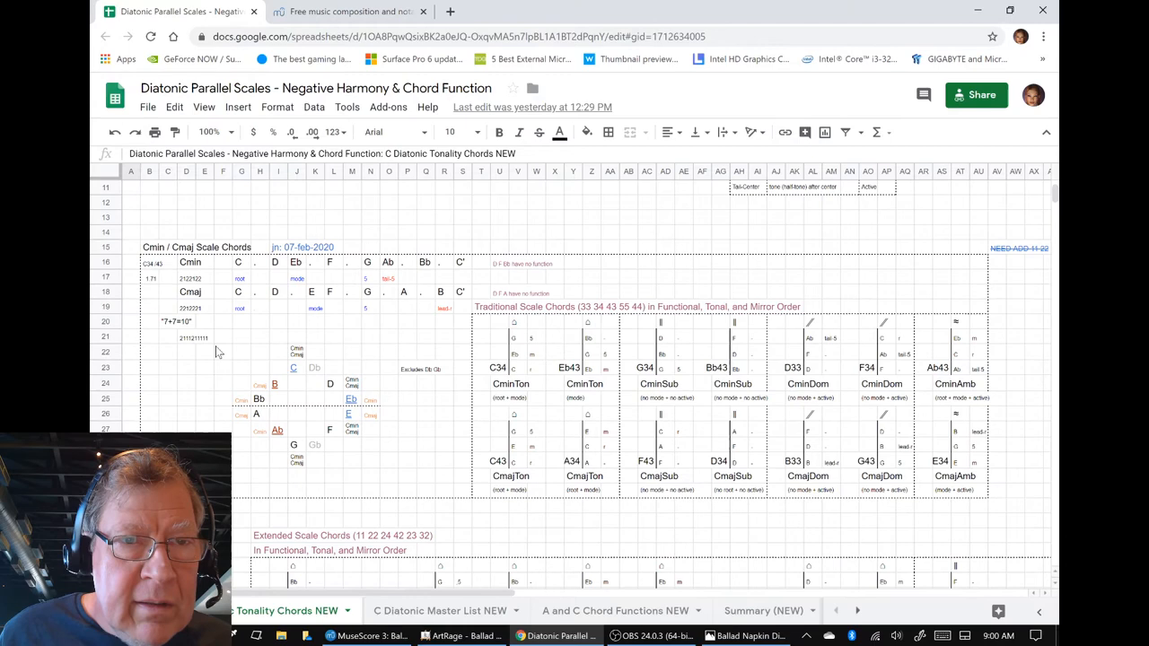
left_click(189, 293)
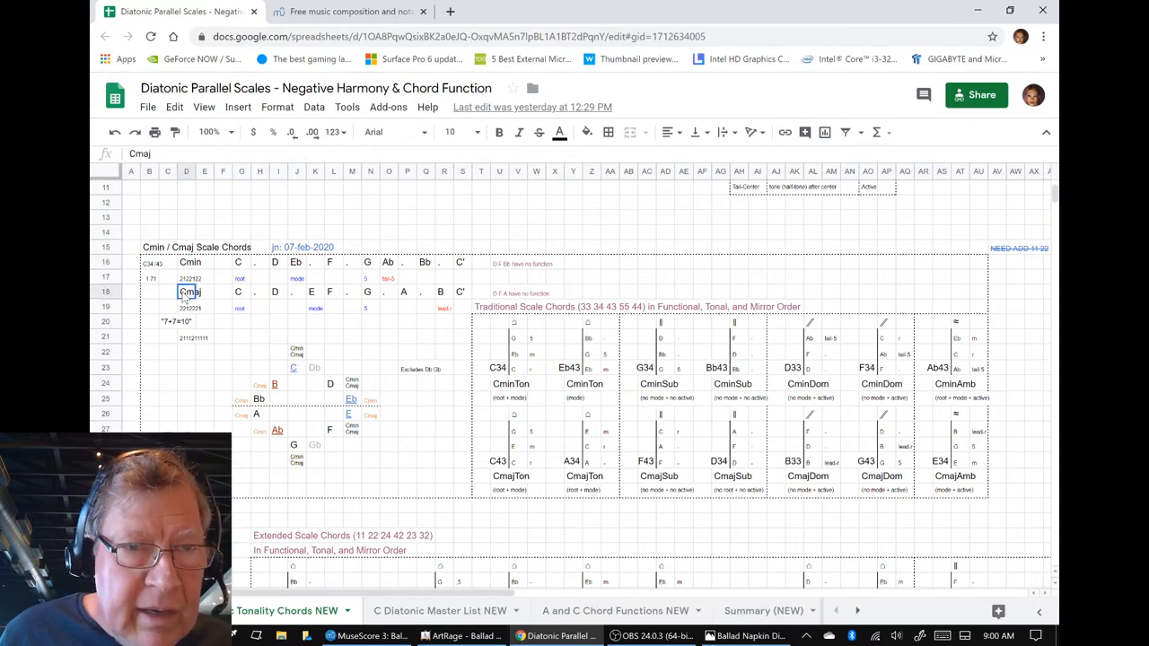
mouse_move(299, 299)
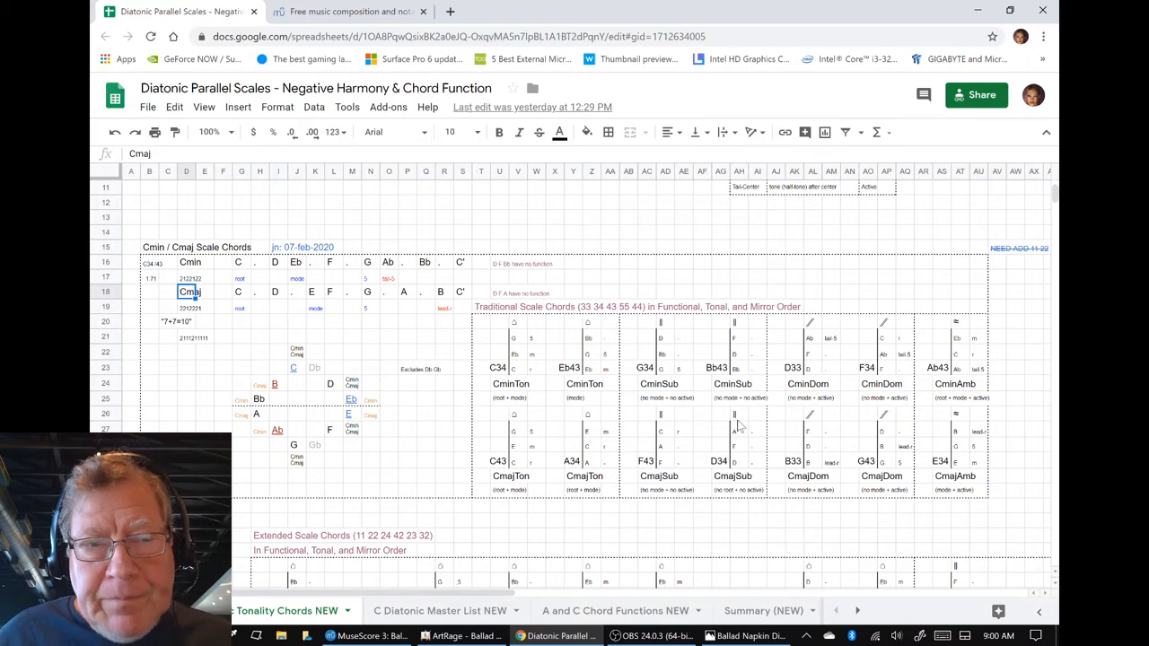
mouse_move(413, 431)
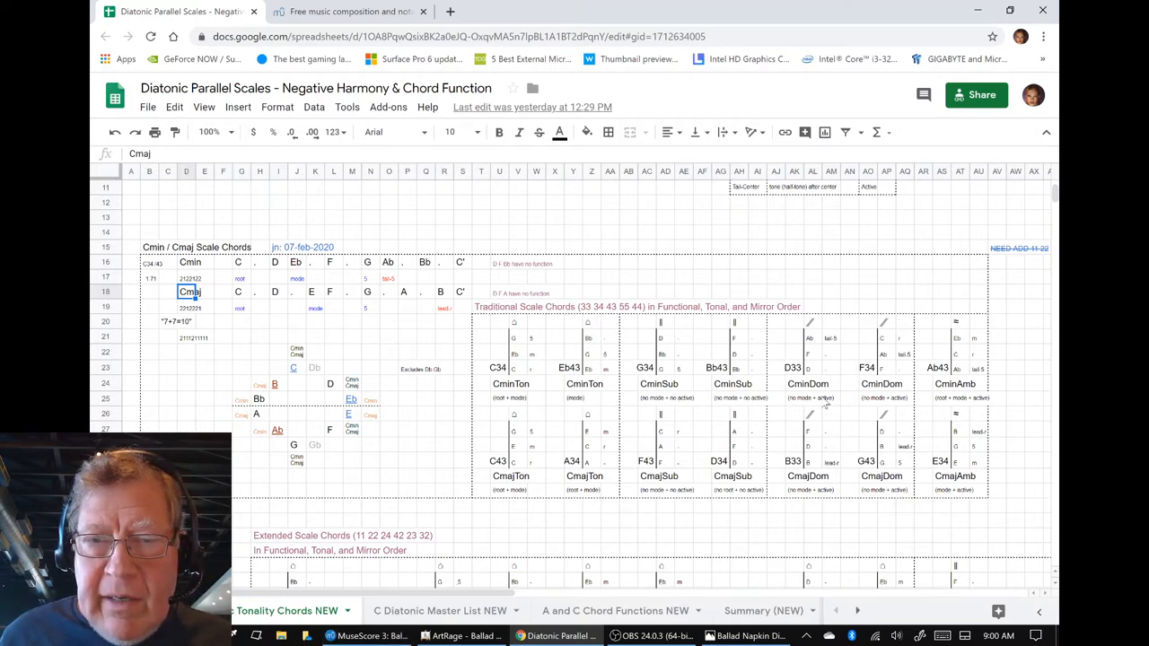
mouse_move(806, 351)
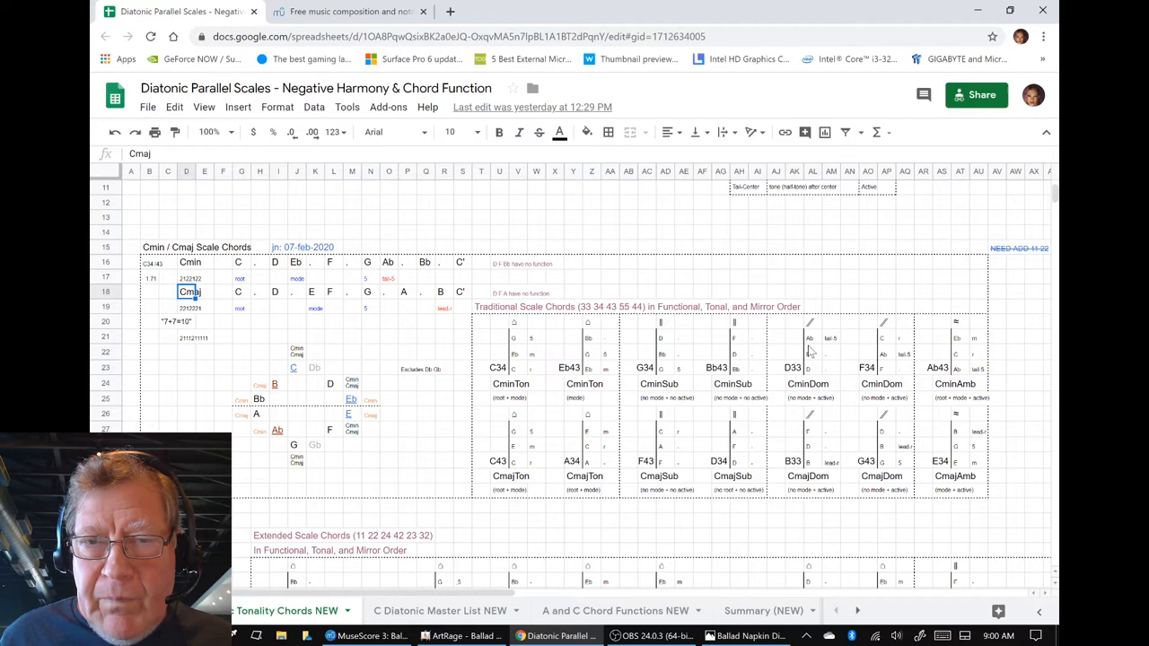
mouse_move(777, 372)
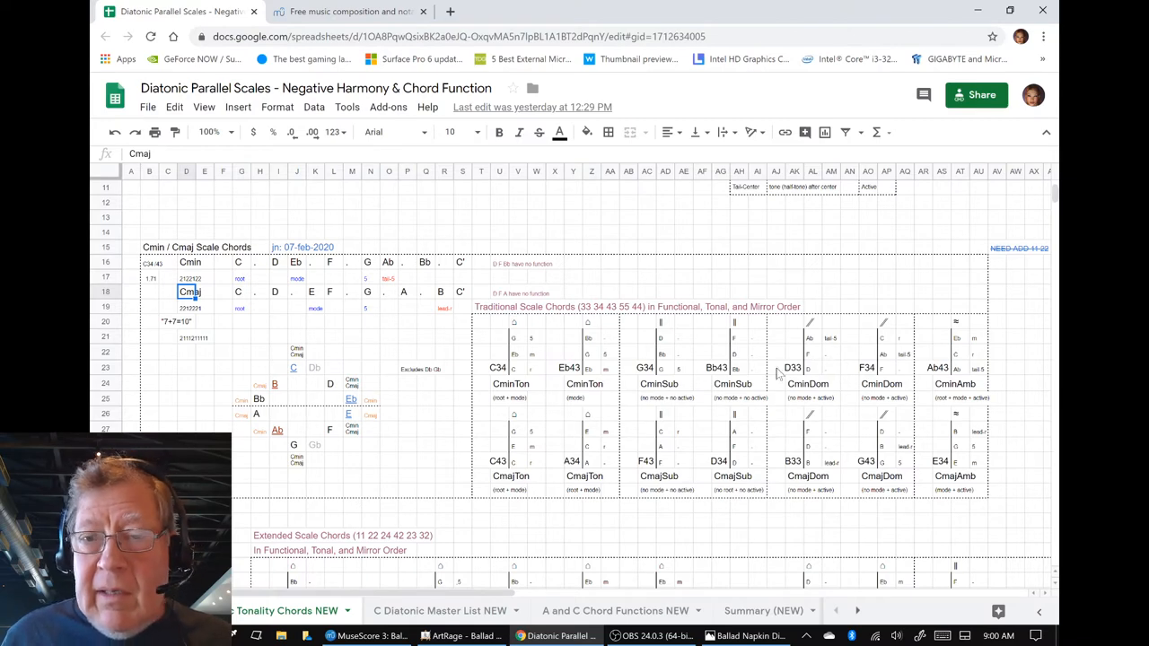
mouse_move(568, 511)
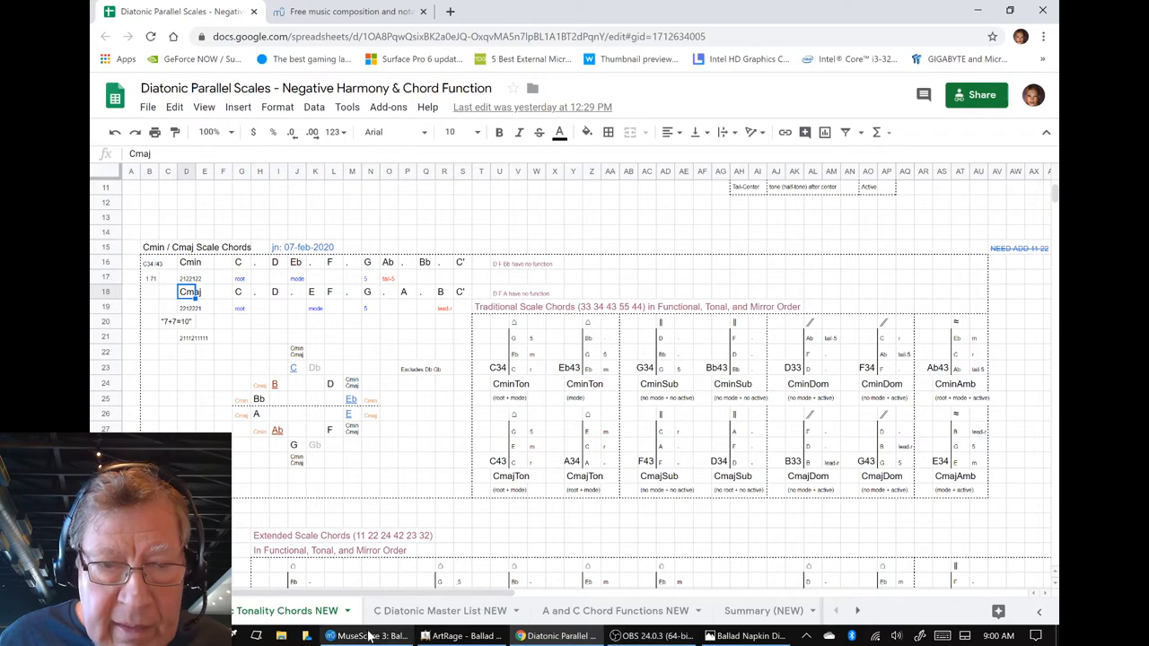
left_click(330, 636)
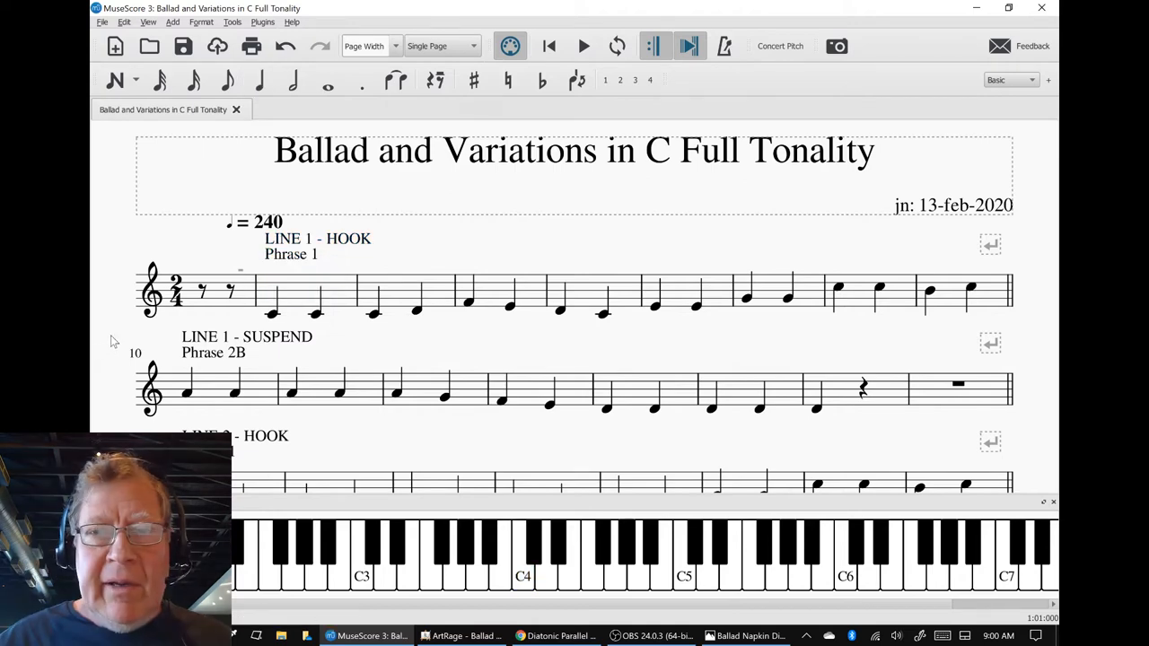
Start playback of the ballad score from the first measure of Line 1 - Hook
left_click(582, 46)
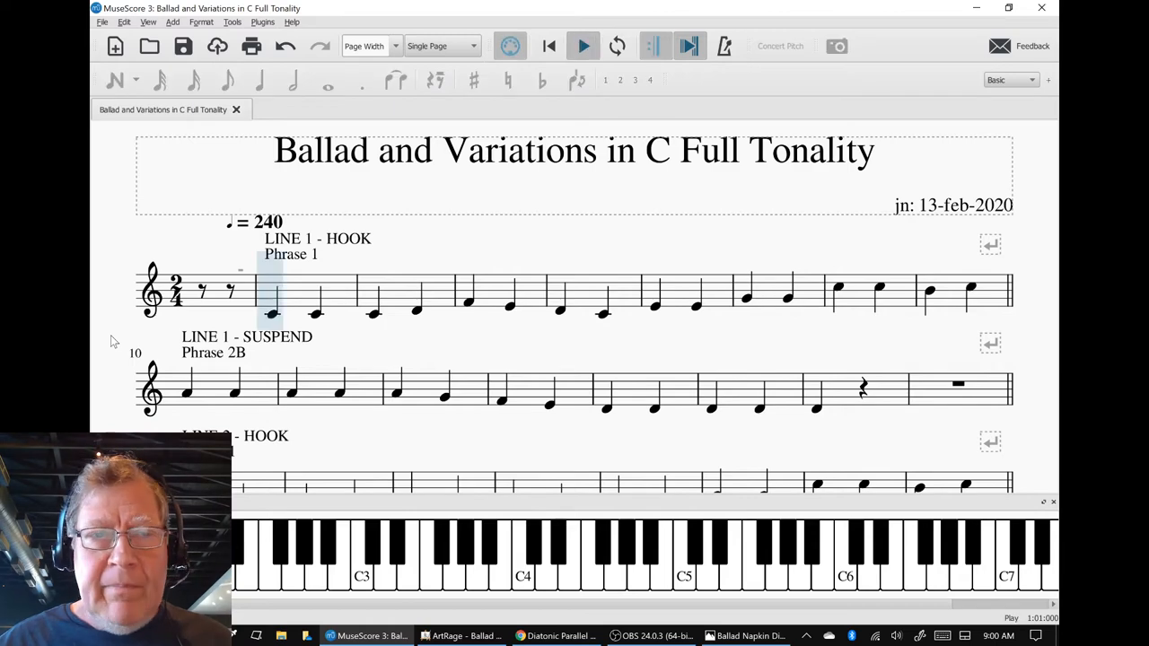
Follow playback through all six lines to the Fine, then restore the window to half size
left_click(456, 292)
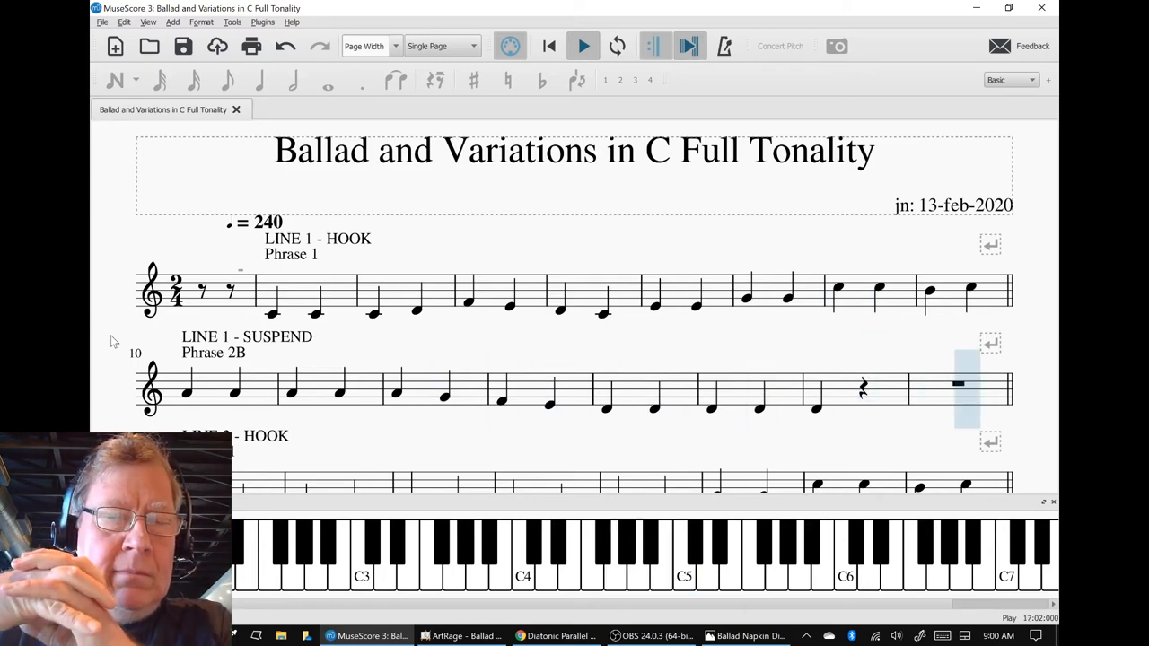
scroll("down", 3)
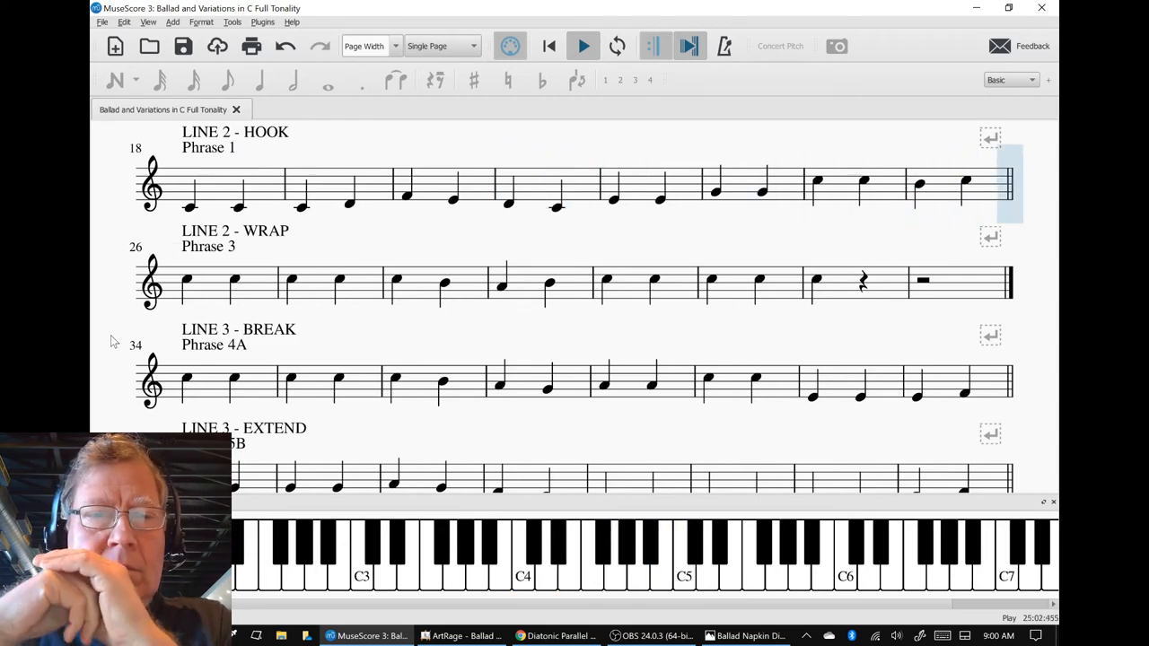
left_click(606, 283)
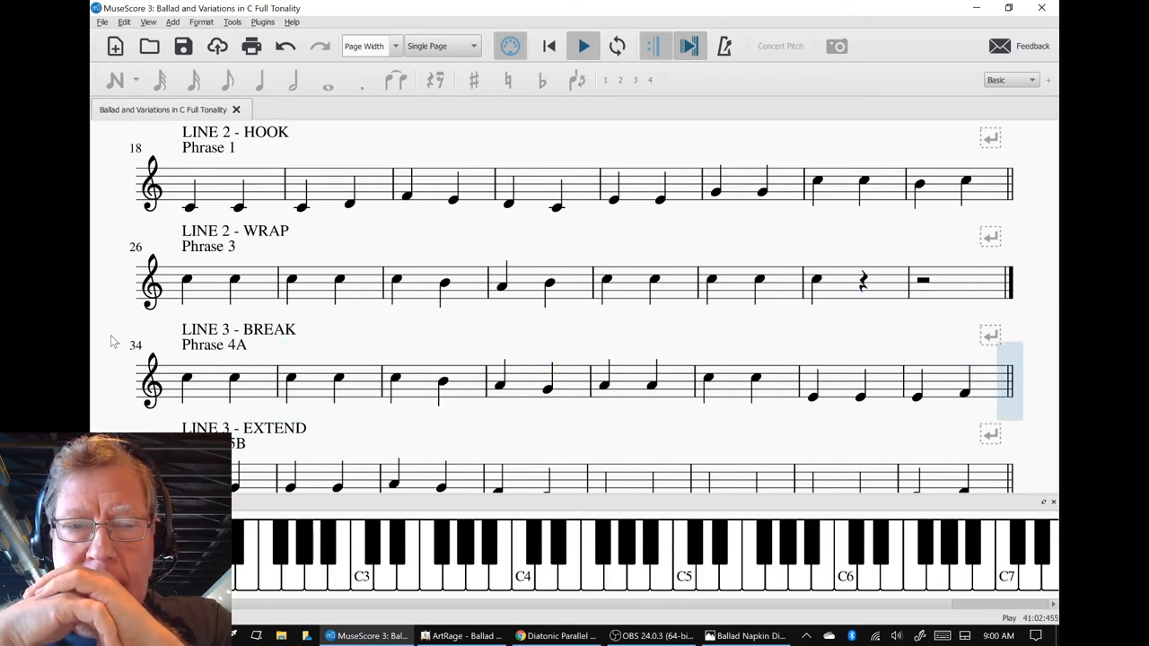
scroll("down", 3)
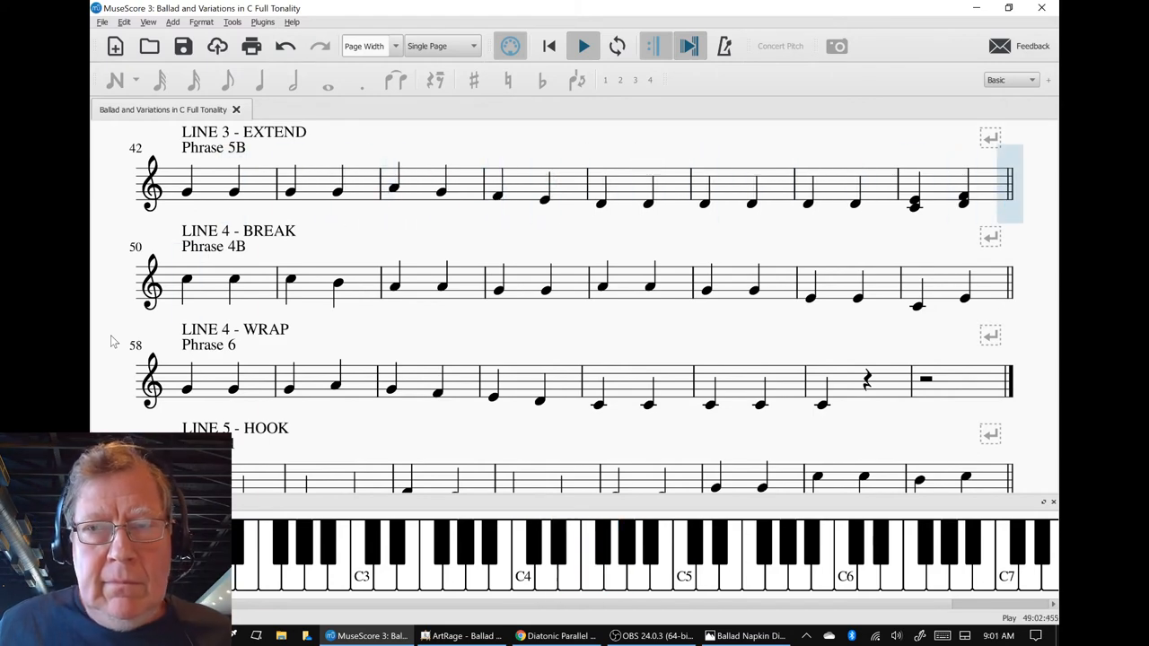
left_click(591, 283)
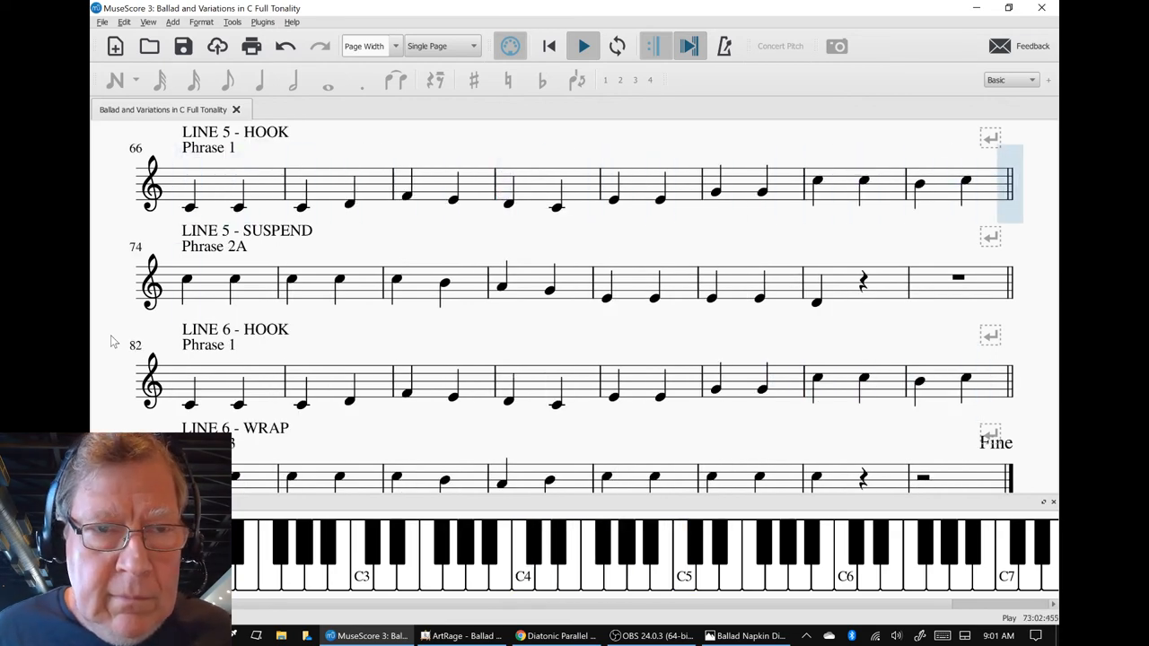
left_click(606, 299)
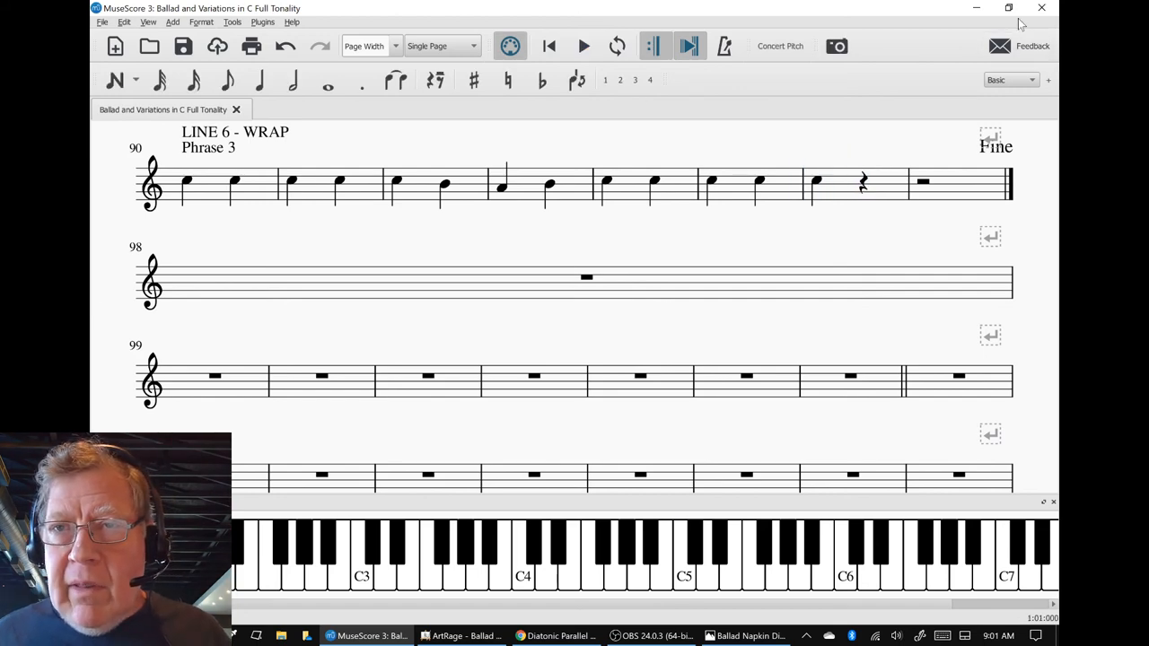
left_click(1007, 8)
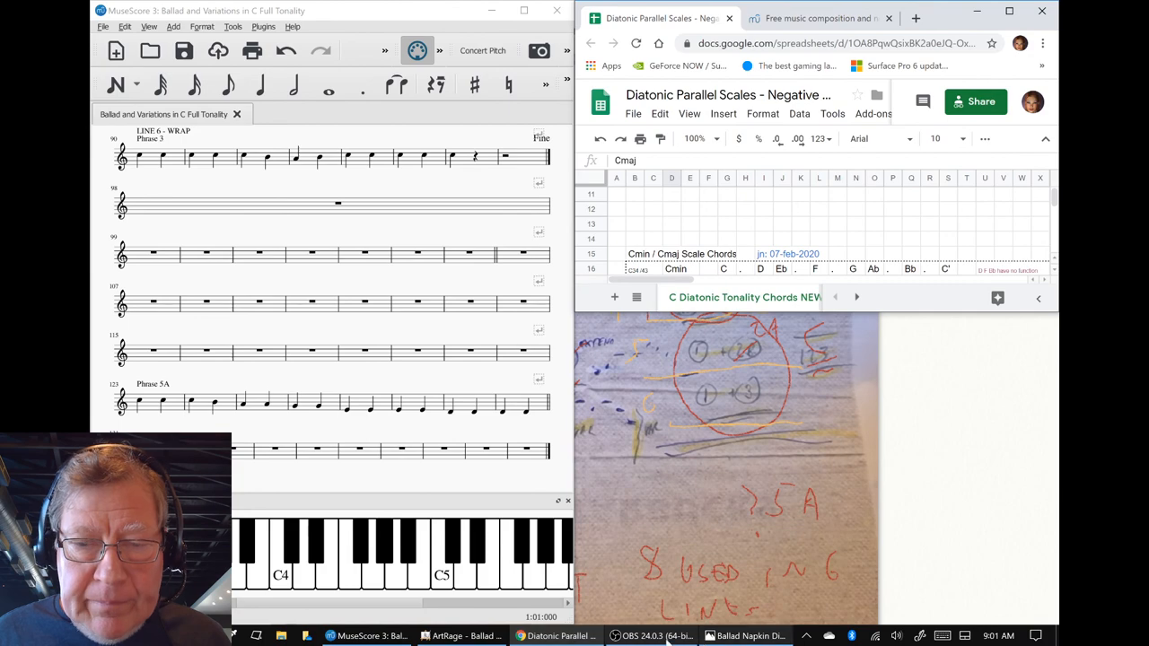
mouse_move(651, 636)
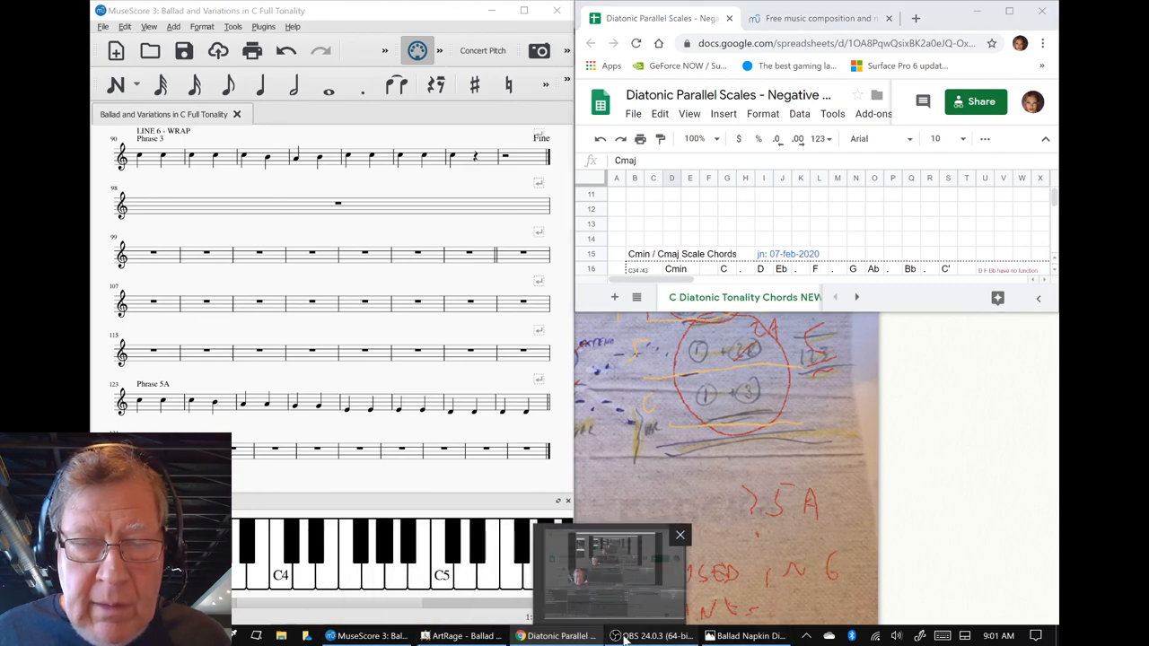
Bring the OBS streaming window forward over the score and spreadsheet
left_click(651, 635)
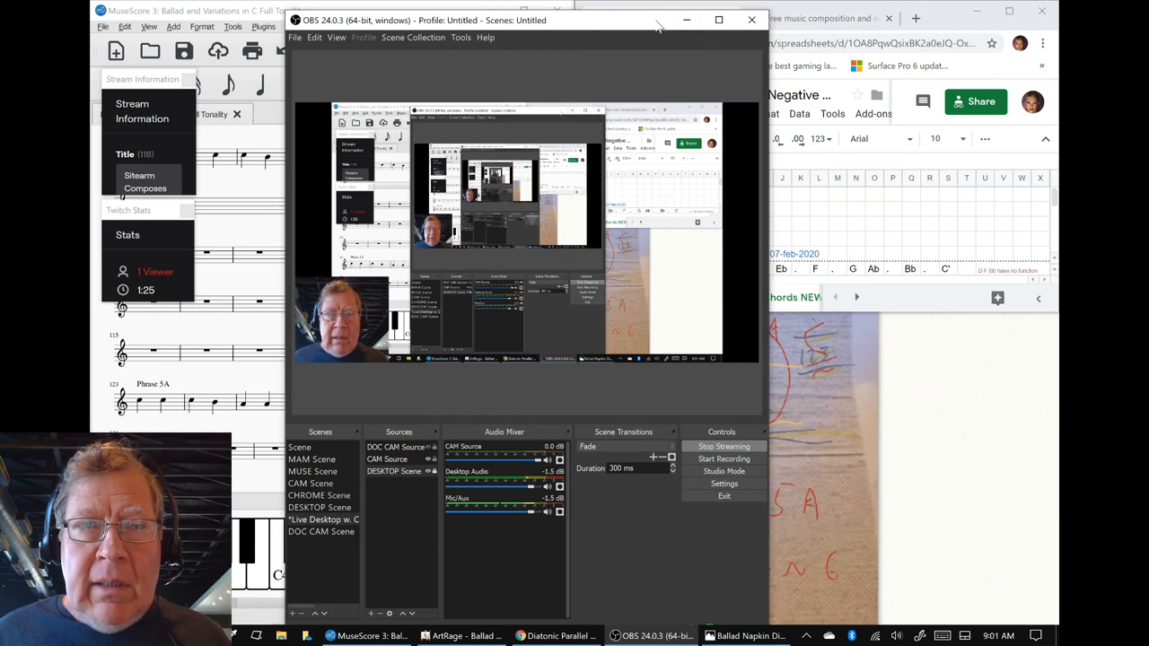